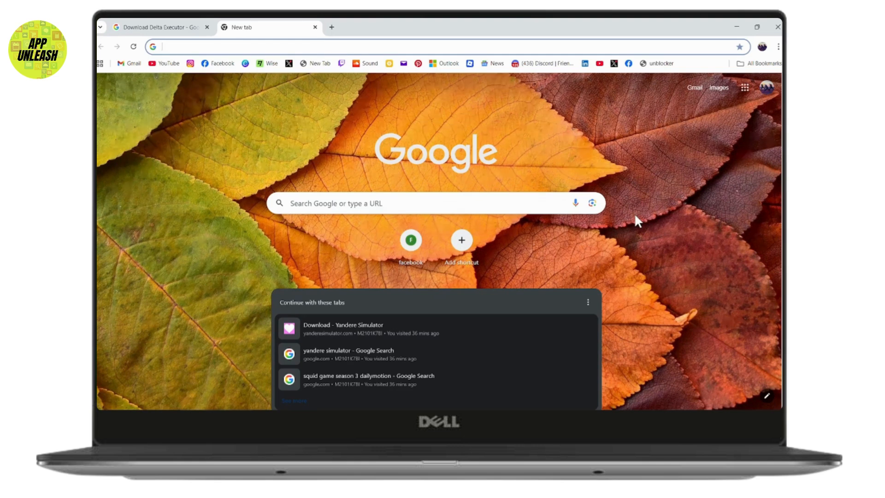
{"action": "mouse_move", "coordinate": [228, 117]}
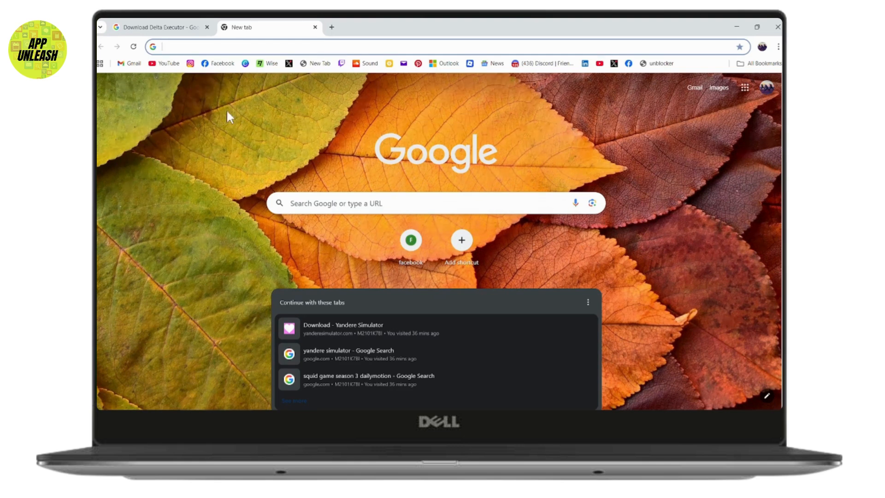
Step: Switch back to the 'Download Delta Executor - Google Search' results tab
{"action": "left_click", "coordinate": [157, 27]}
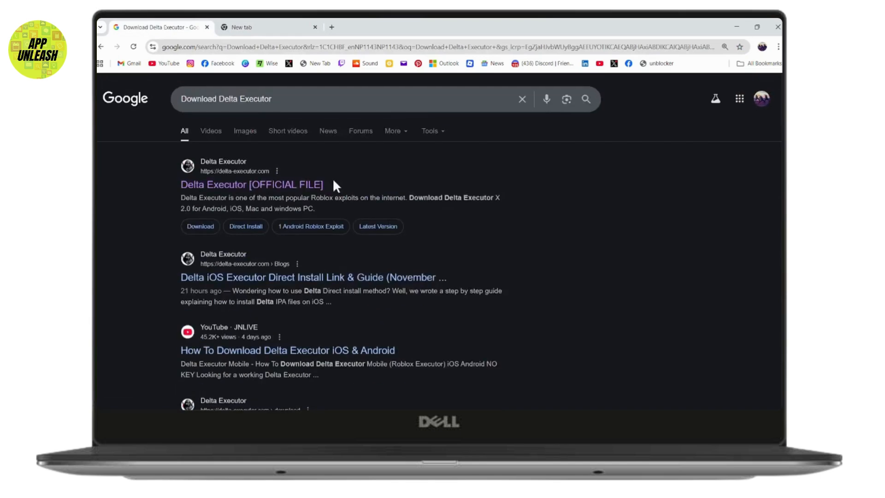
{"action": "mouse_move", "coordinate": [260, 187]}
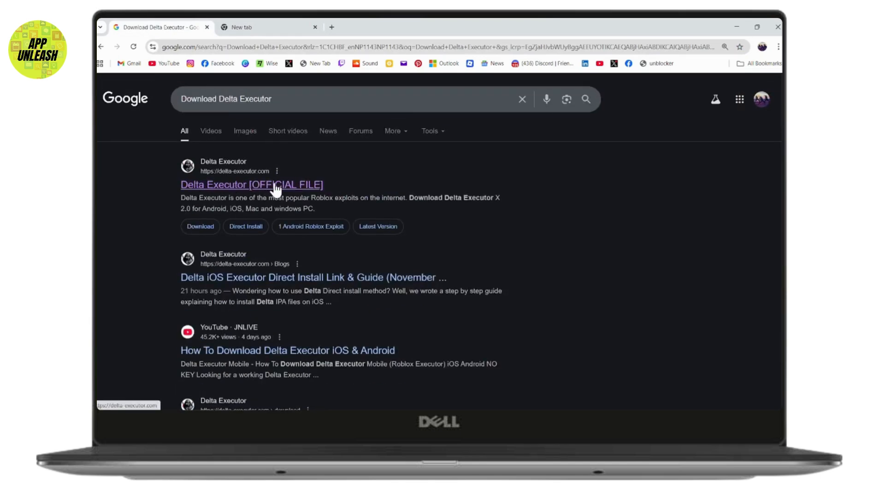
Step: Open the official Delta Executor site's Windows guide and scroll to the Android emulator instructions
{"action": "left_click", "coordinate": [251, 184]}
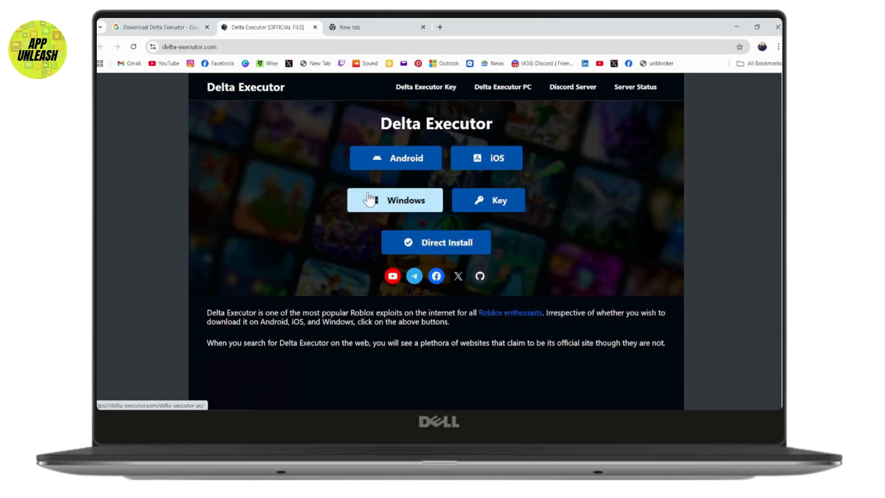
{"action": "left_click", "coordinate": [395, 200]}
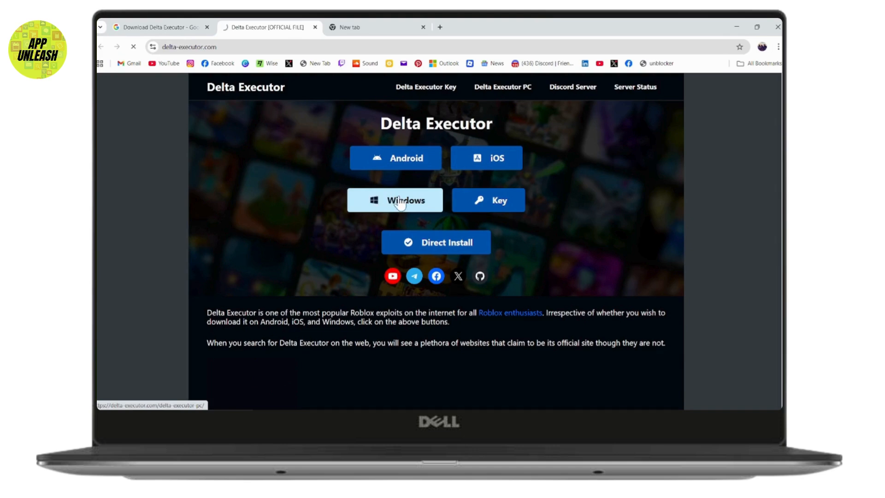
{"action": "left_click", "coordinate": [395, 200]}
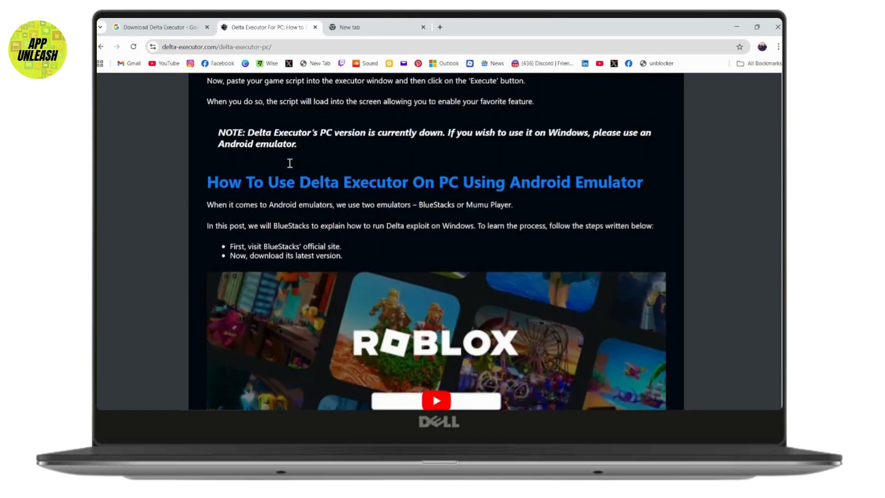
{"action": "scroll", "scroll_direction": "down", "scroll_amount": 3}
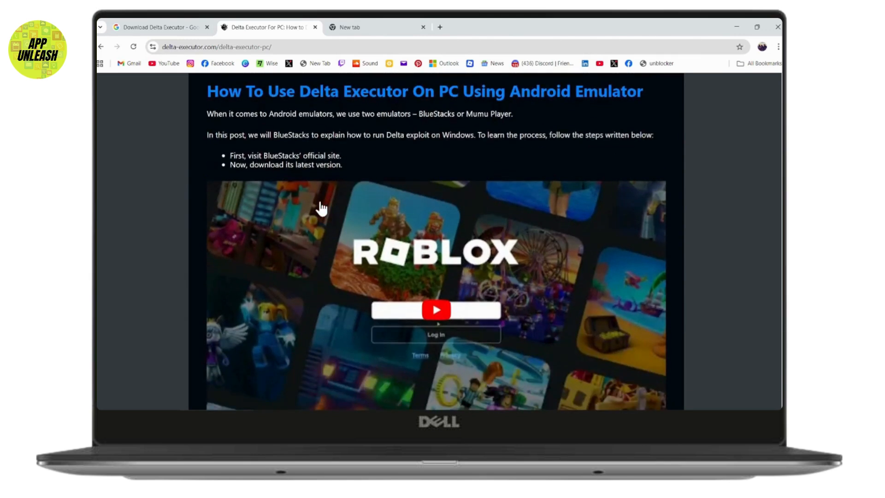
{"action": "left_click_drag", "start_coordinate": [419, 113], "coordinate": [467, 113]}
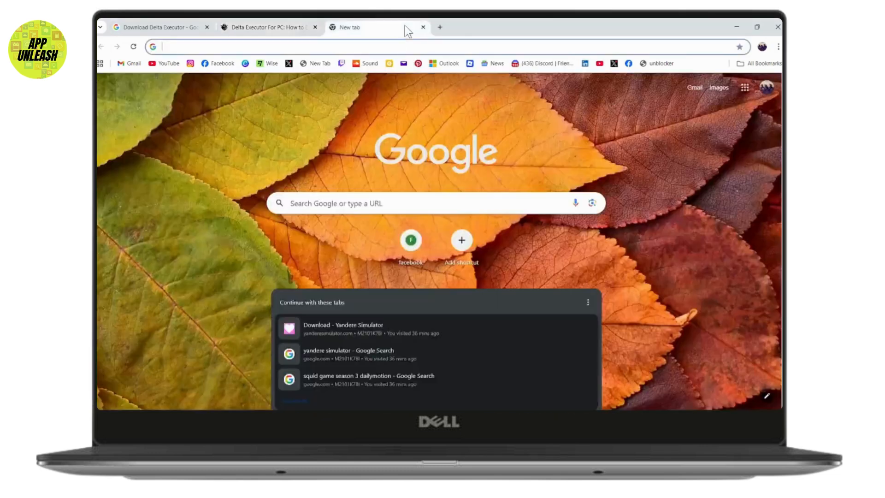
Step: Search Google for 'bluestacks' and open bluestacks.com in a new tab
{"action": "type", "text": "bluestacks.com"}
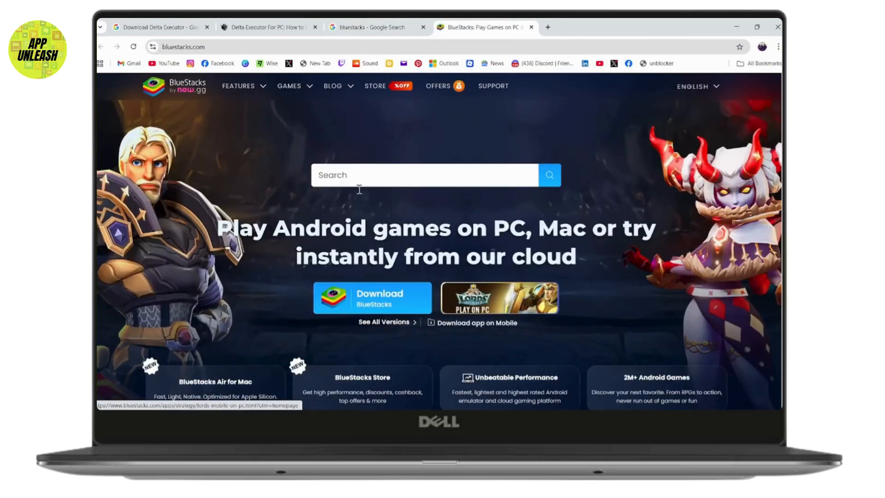
{"action": "mouse_move", "coordinate": [362, 105]}
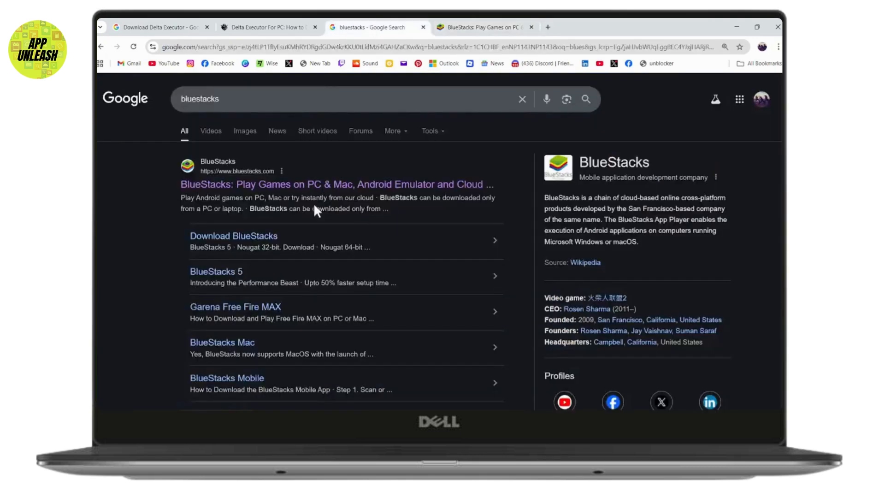
Step: On the Delta Executor PC guide tab, highlight 'My Games option from the left side.'
{"action": "left_click", "coordinate": [267, 27]}
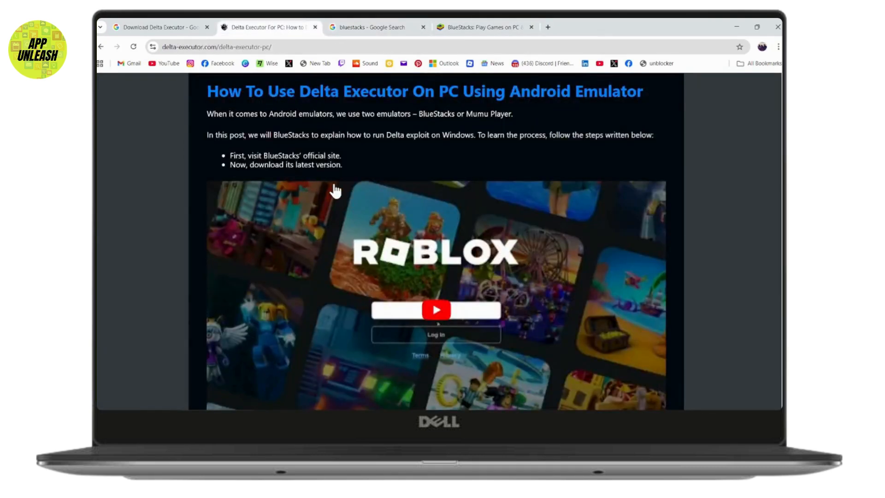
{"action": "scroll", "scroll_direction": "down", "scroll_amount": 3}
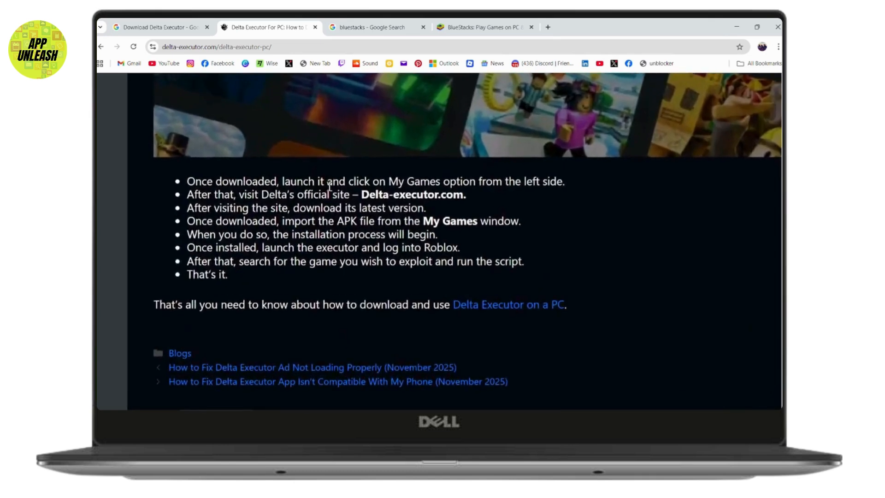
{"action": "mouse_move", "coordinate": [386, 182]}
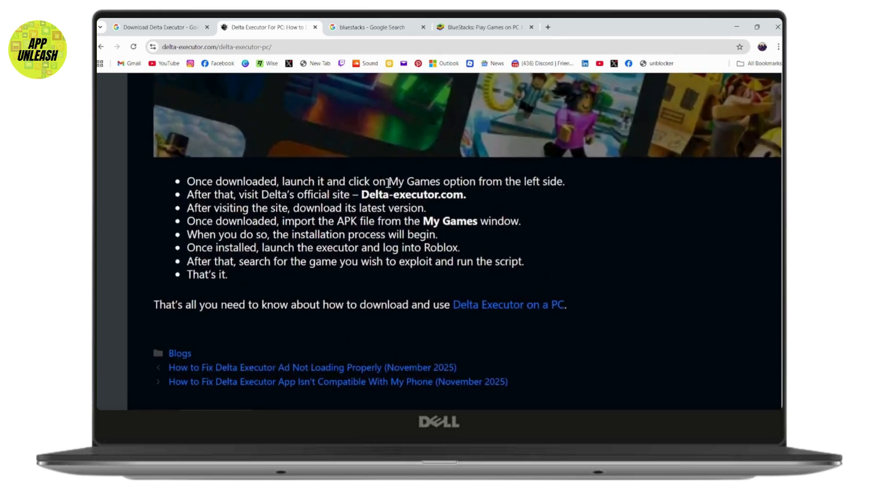
{"action": "left_click_drag", "start_coordinate": [387, 181], "coordinate": [564, 181]}
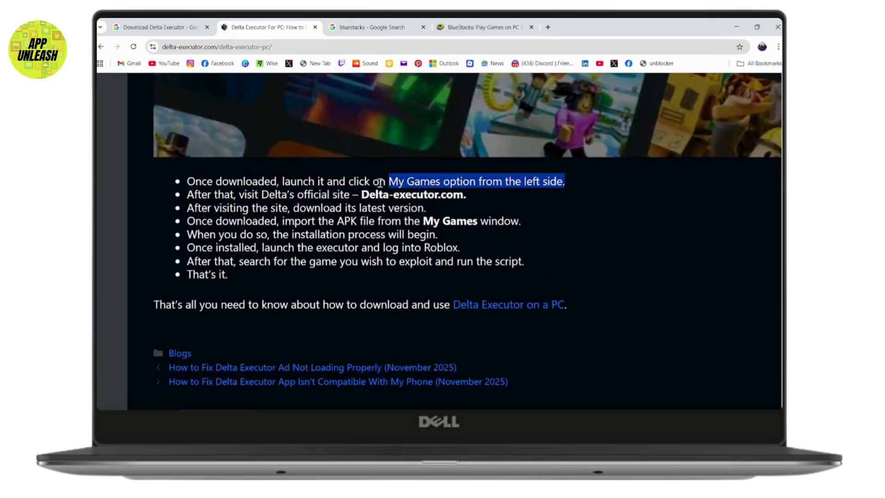
{"action": "mouse_move", "coordinate": [295, 202]}
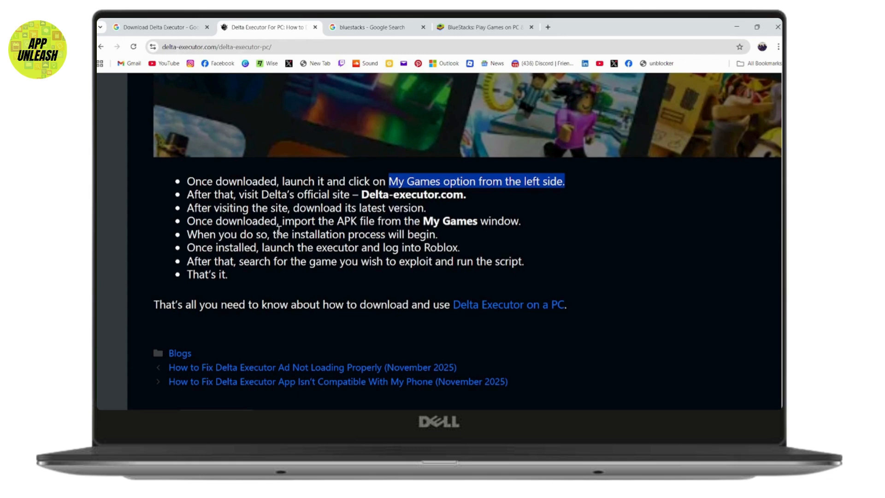
{"action": "mouse_move", "coordinate": [484, 239]}
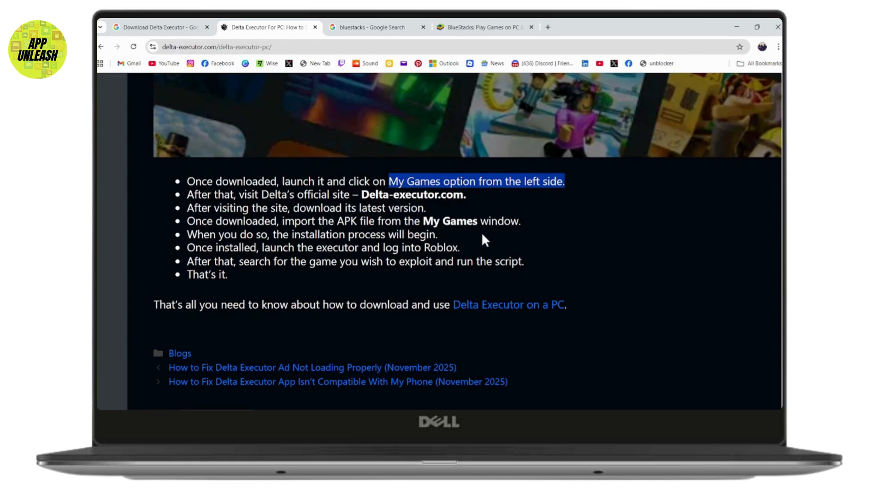
{"action": "mouse_move", "coordinate": [310, 241]}
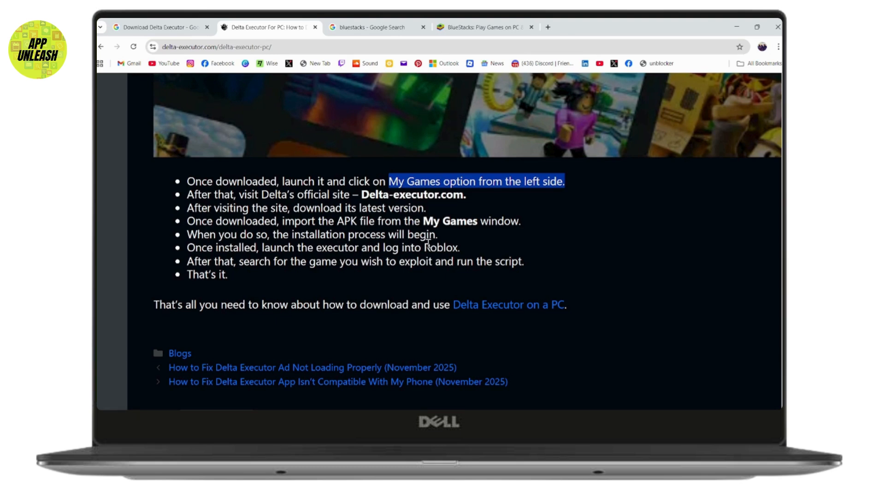
{"action": "mouse_move", "coordinate": [459, 297]}
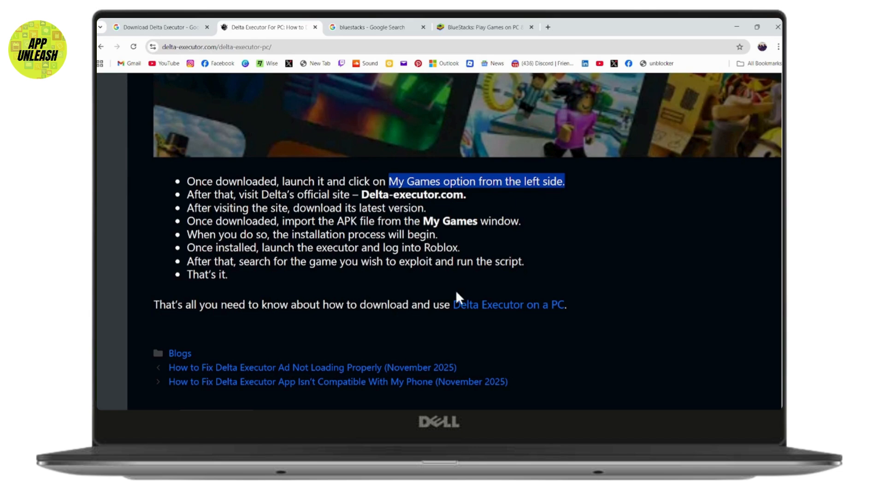
{"action": "mouse_move", "coordinate": [339, 282]}
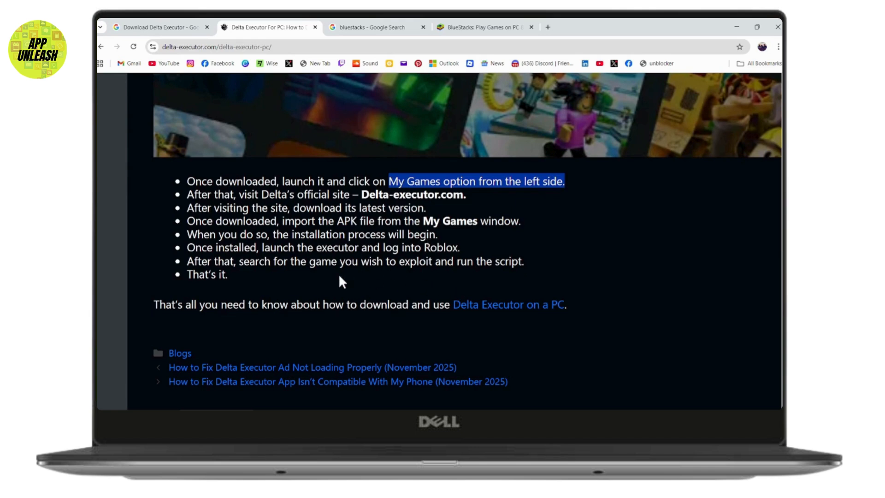